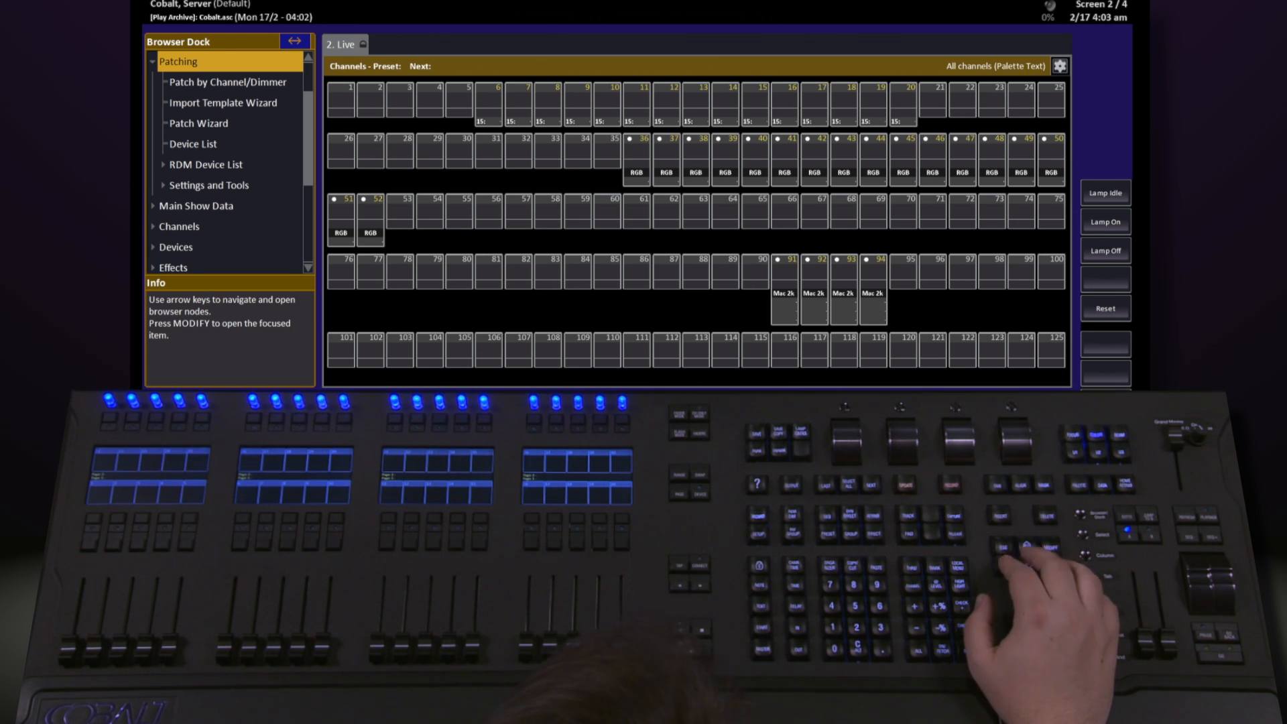
Expand Settings and Tools under Patching and reach the Templates entry
left_click(206, 163)
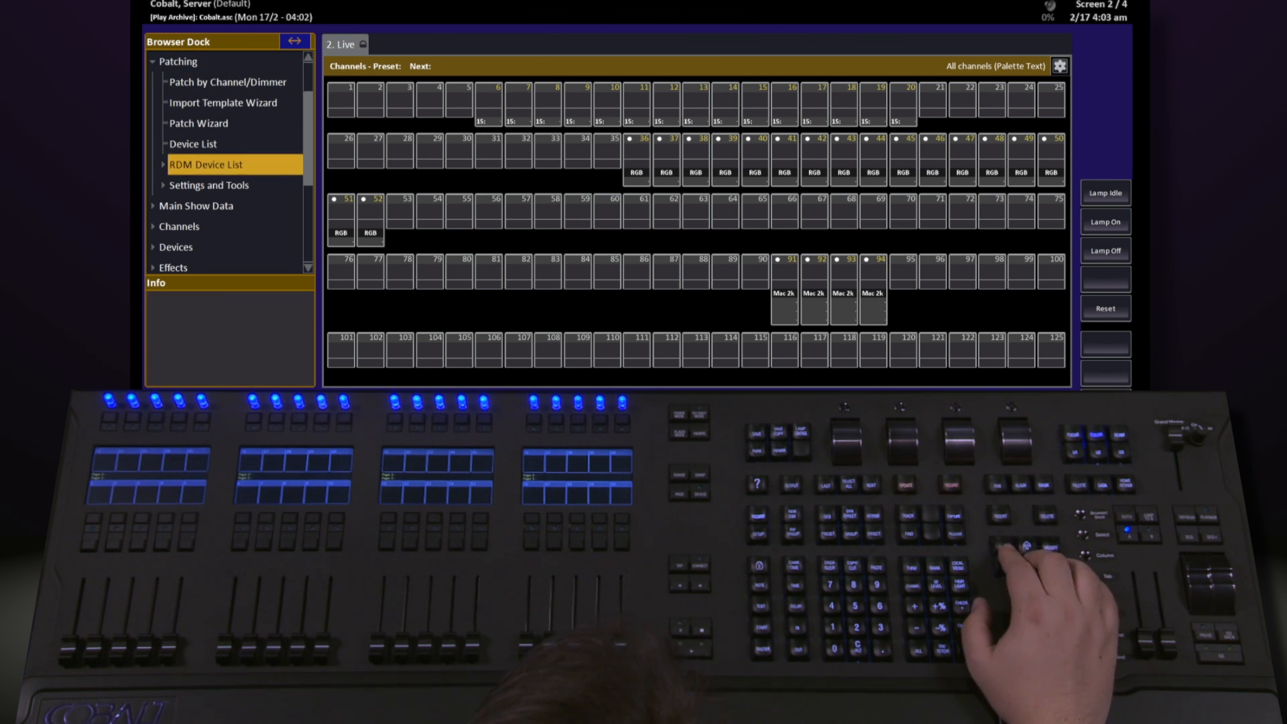
left_click(207, 164)
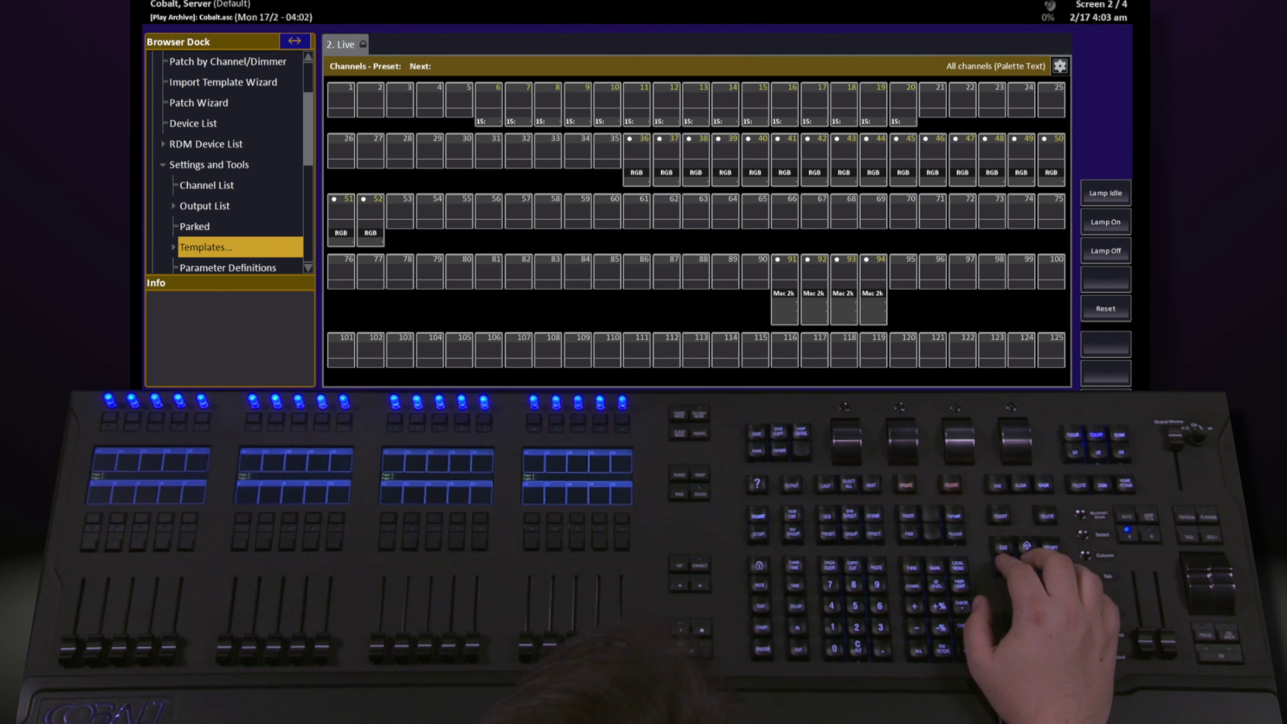
left_click(206, 246)
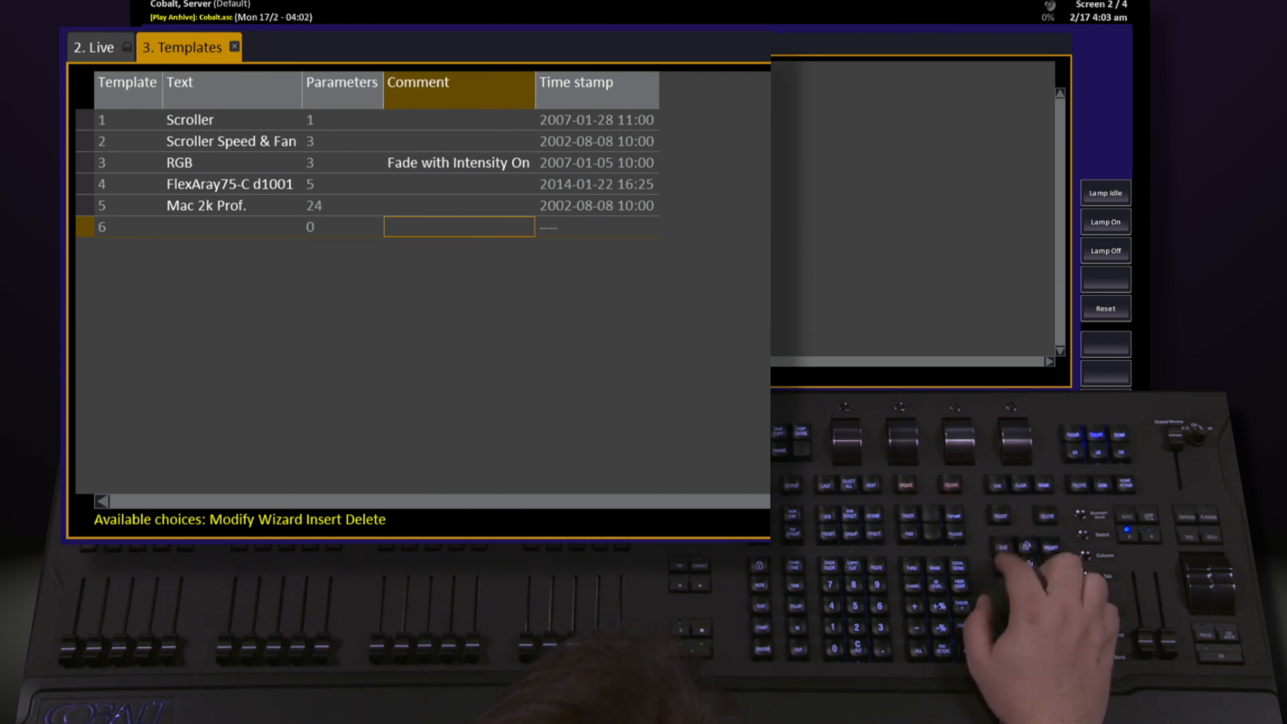
Add an empty template 6 and bring it up in the Template Editor
left_click(342, 226)
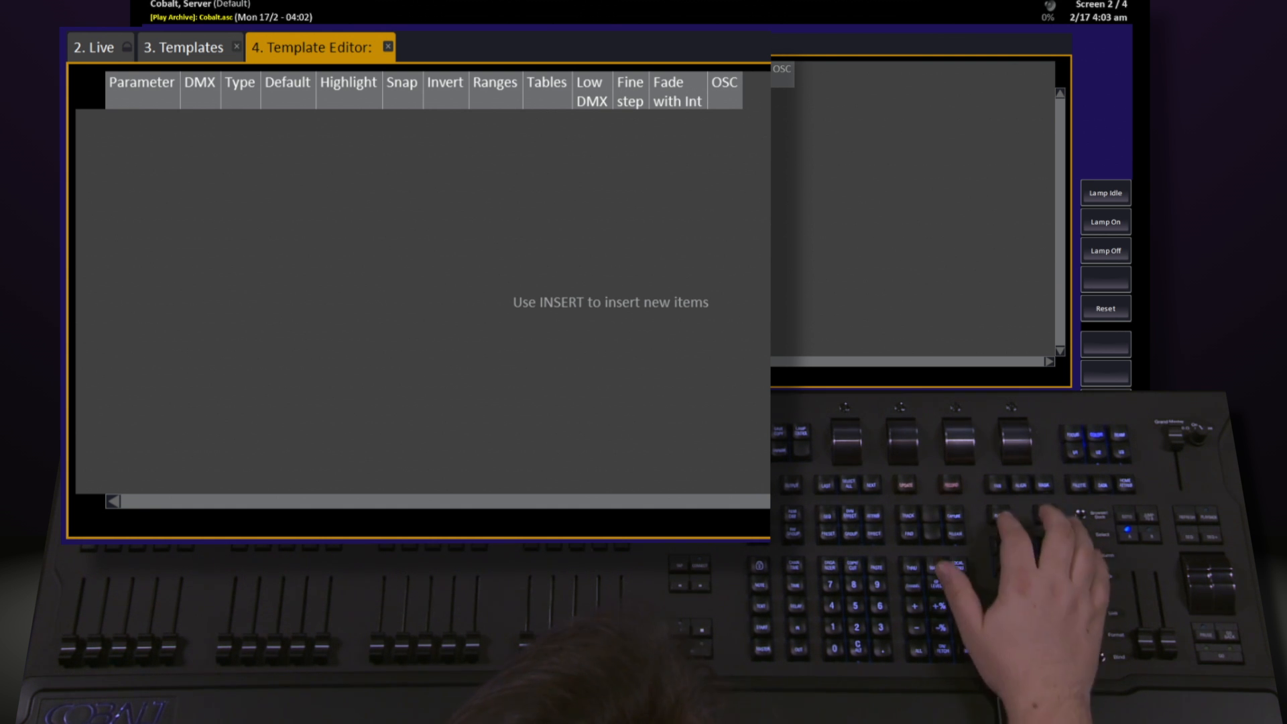
Insert parameter rows into template 6, leaving row 1 set to None
key("insert")
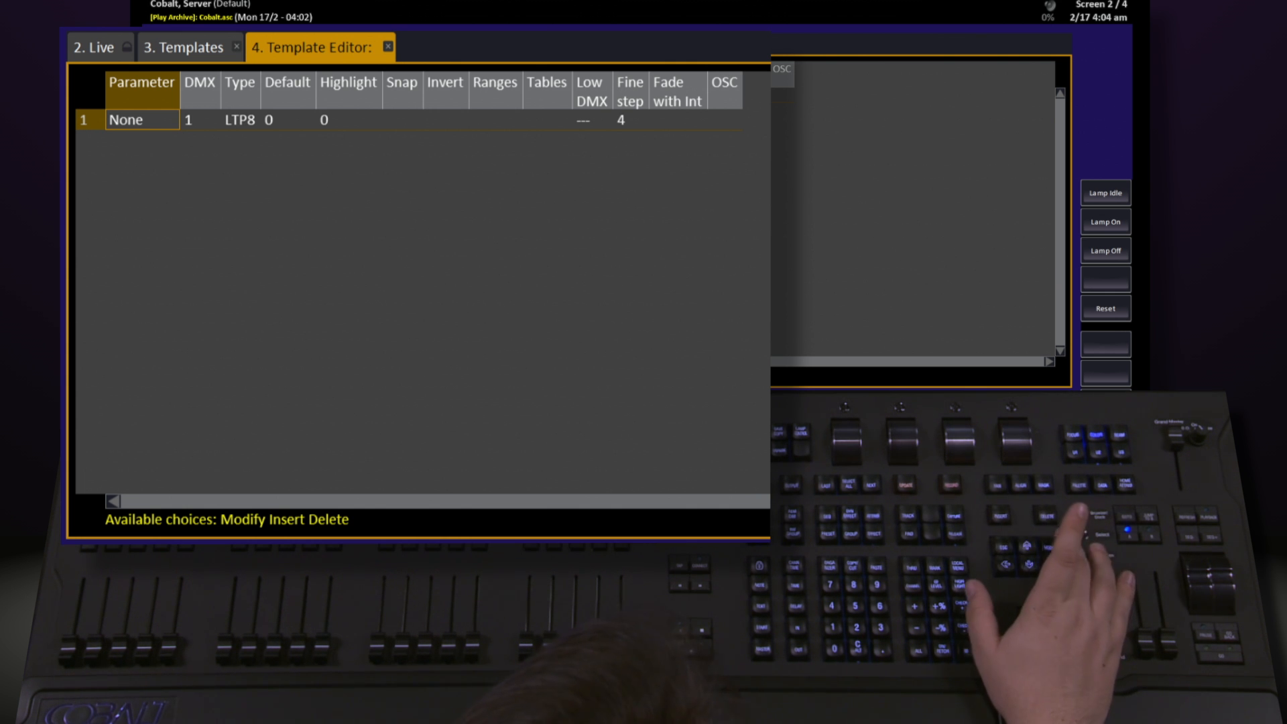
left_click(141, 119)
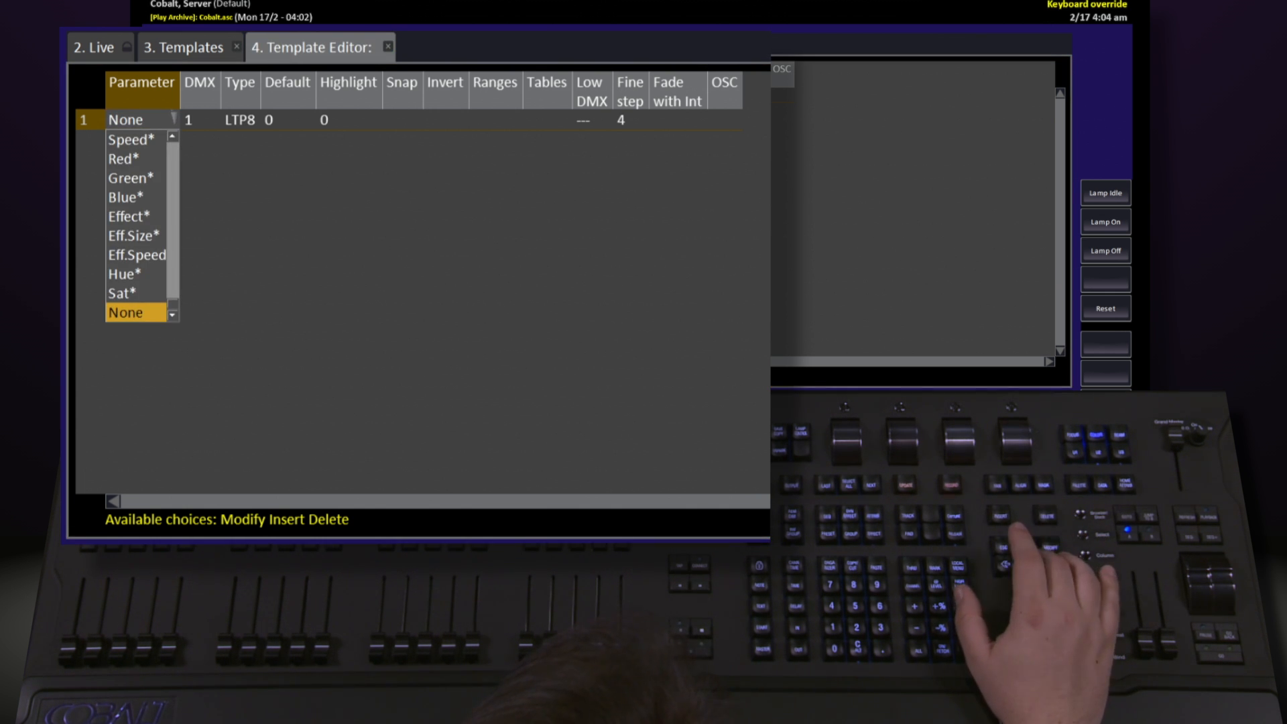
left_click(130, 138)
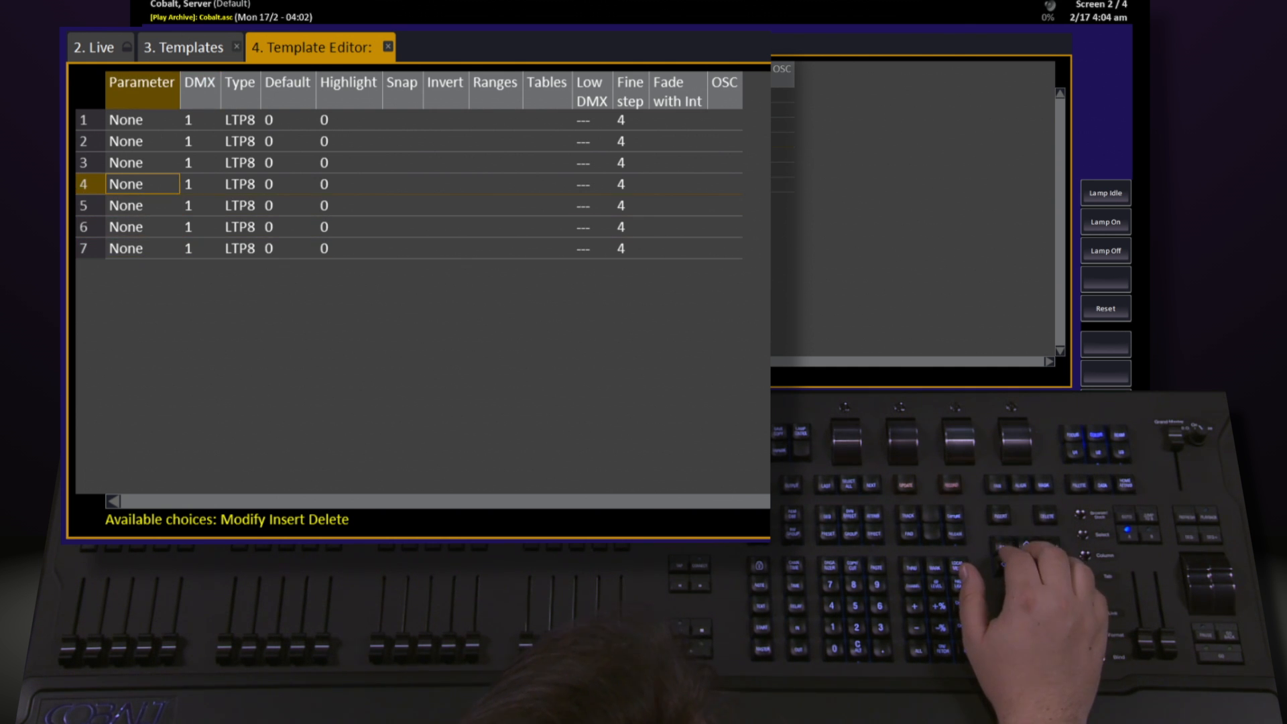
Make row 4 Hue* on DMX 12, 16-bit with Low DMX 13
left_click(141, 183)
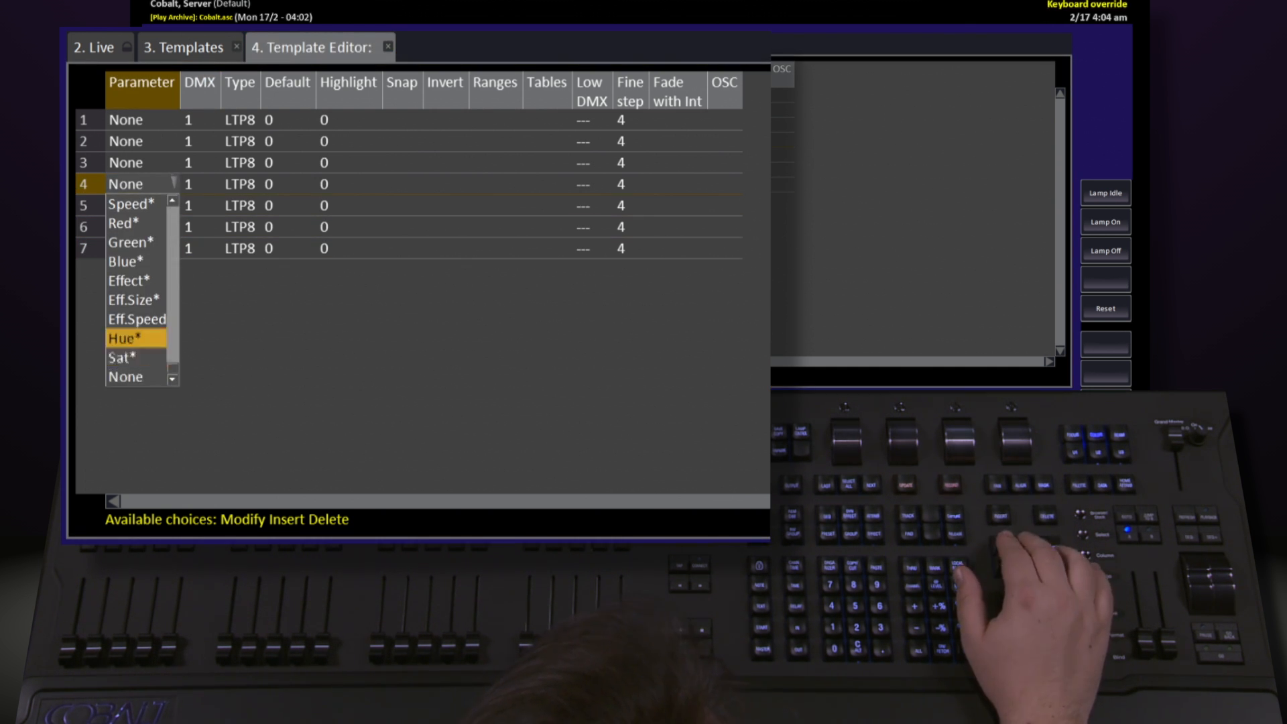
left_click(120, 338)
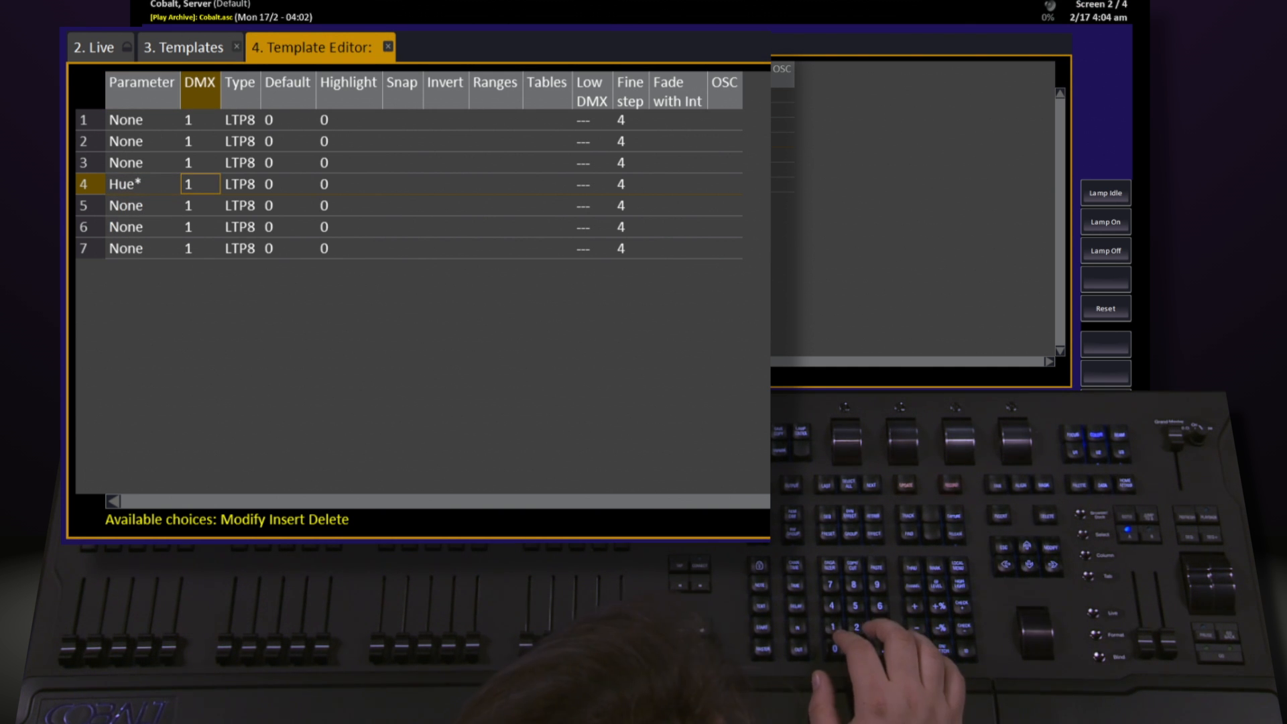
type("2")
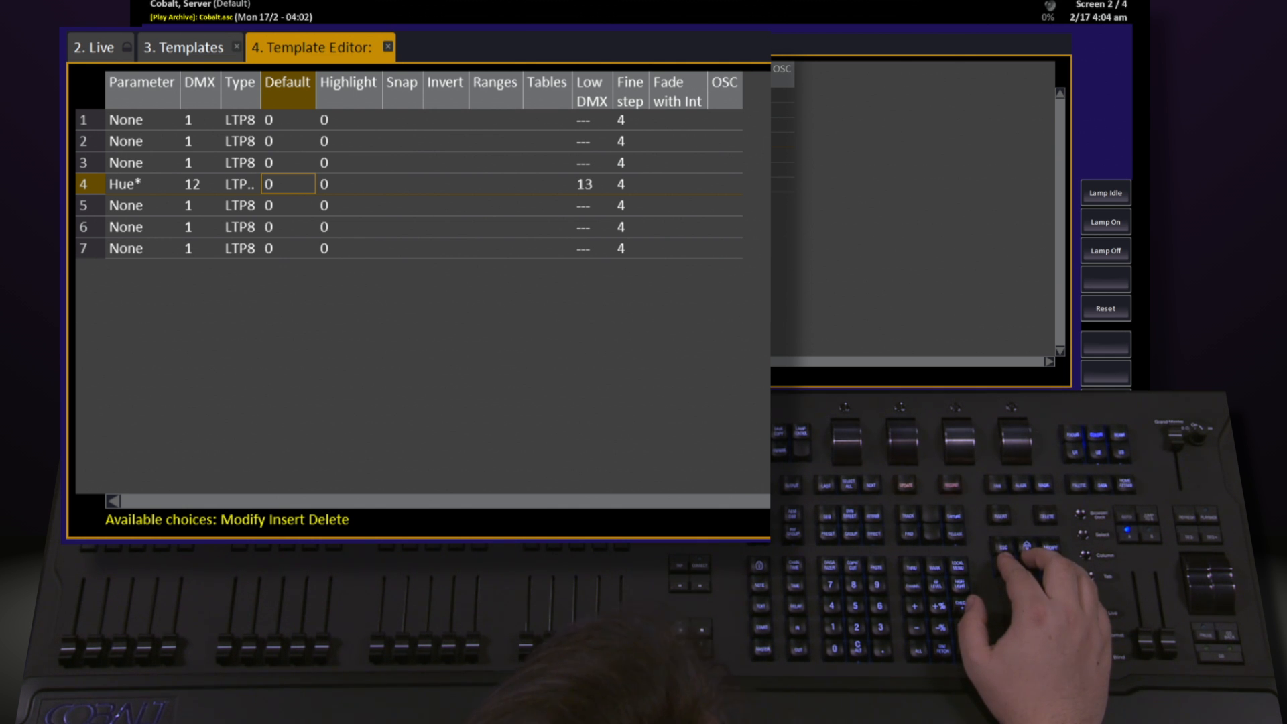
mouse_move(1025, 558)
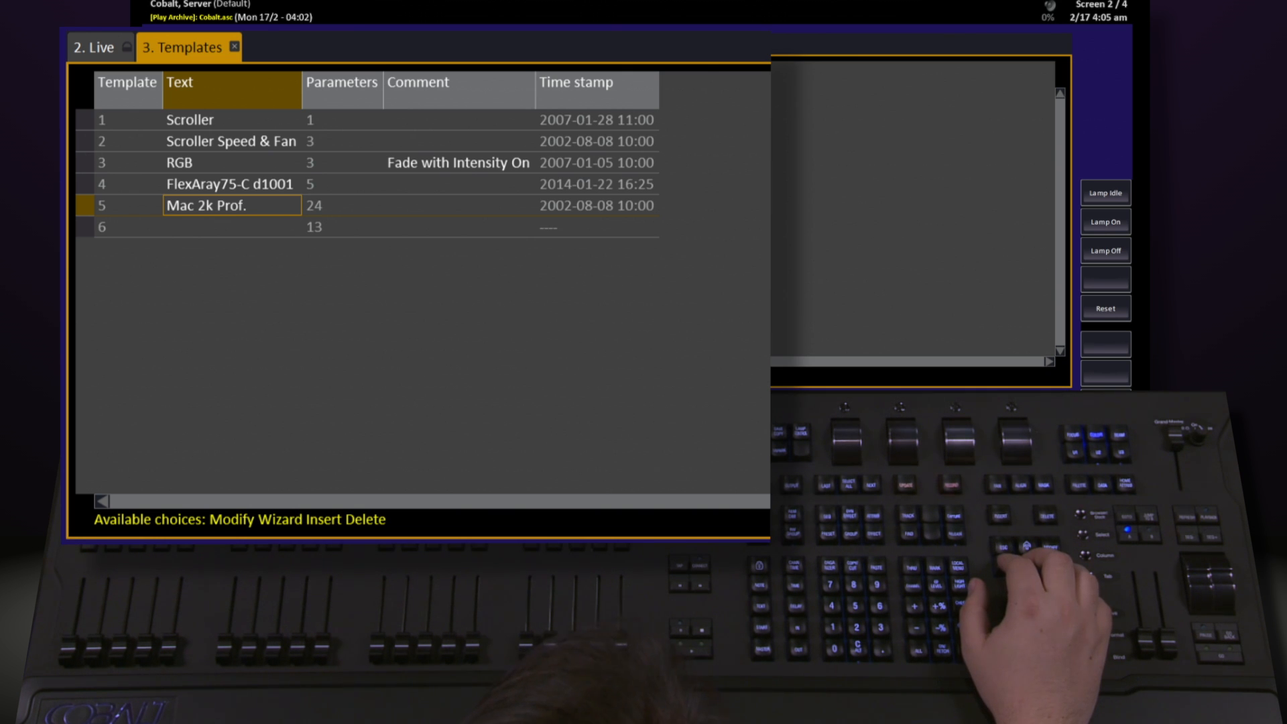
mouse_move(1025, 575)
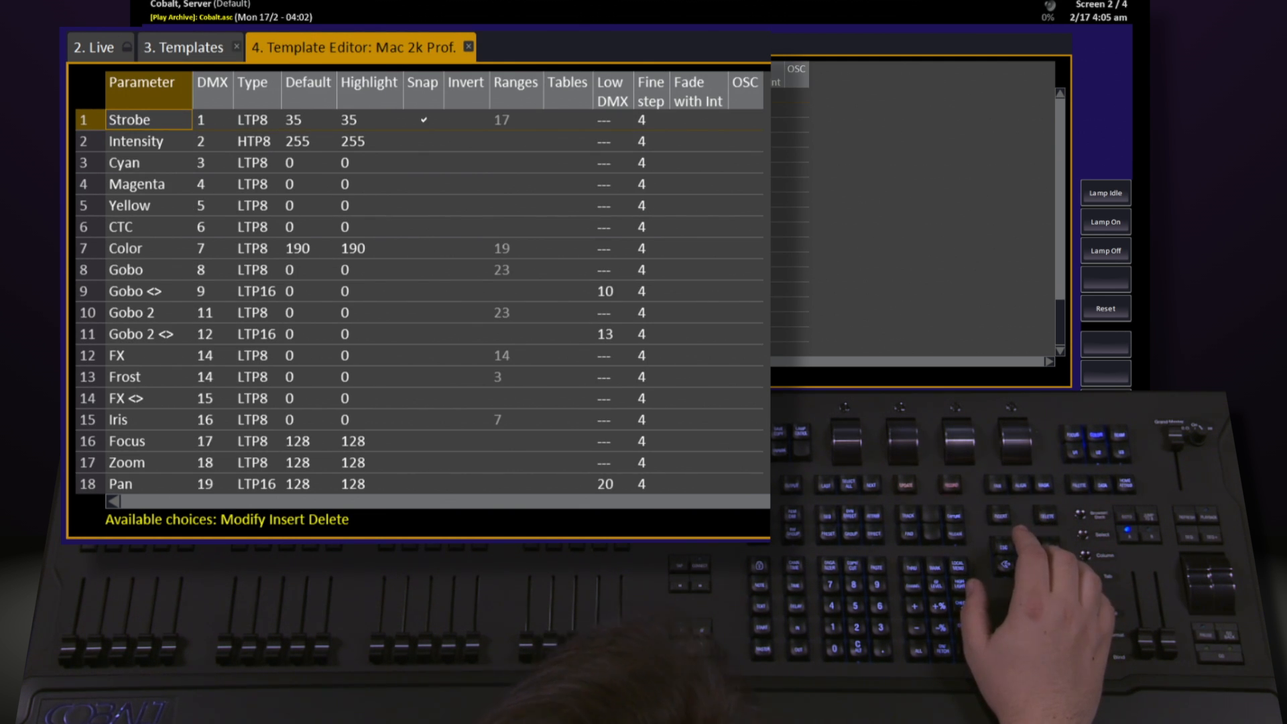
Close the Mac 2k Prof. editor and return to the Templates list showing 13 parameters for template 6
left_click(469, 47)
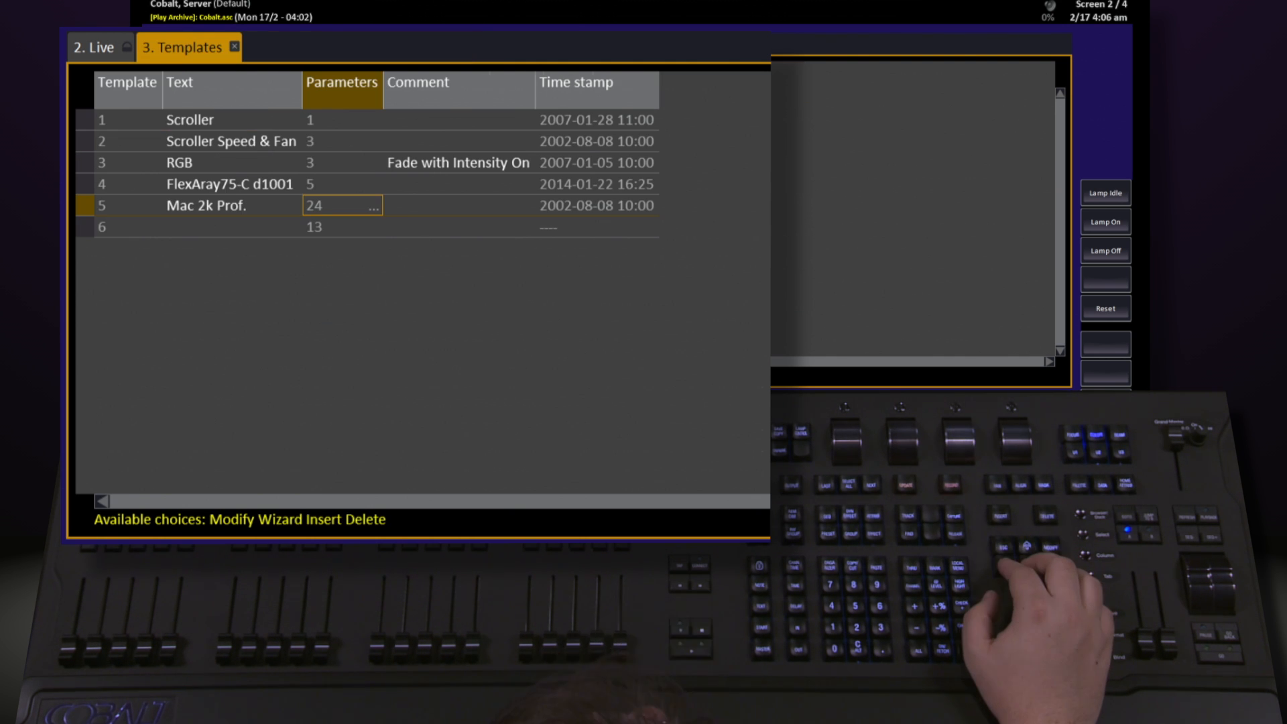